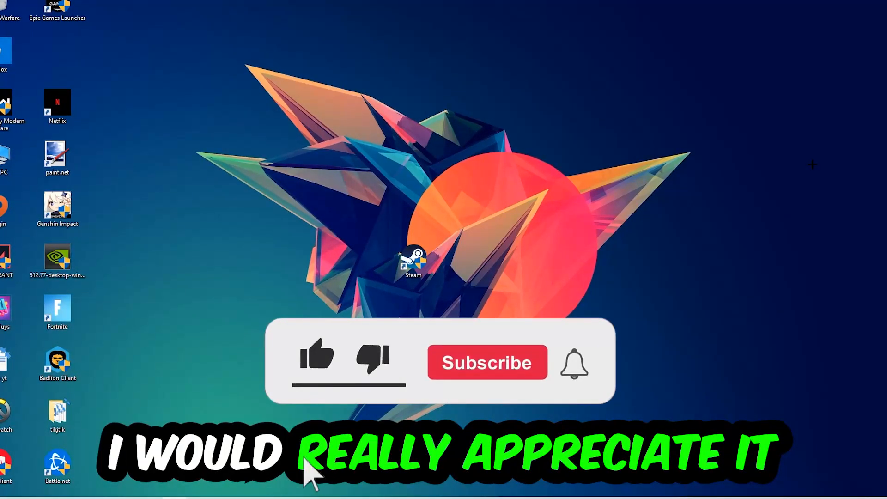
# - Launch Task Manager from the taskbar to see the running processes
pyautogui.click(317, 356)
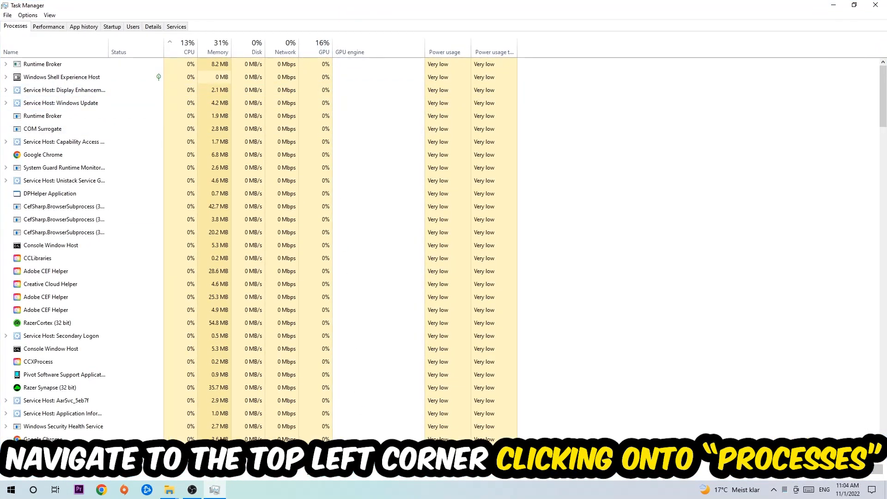
# - Review the Processes list and end the Console Window Host task
pyautogui.click(15, 25)
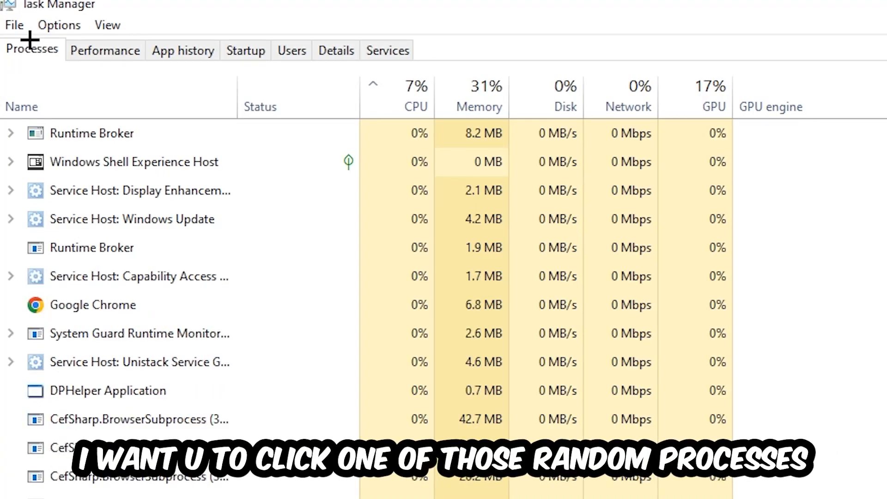
pyautogui.click(134, 162)
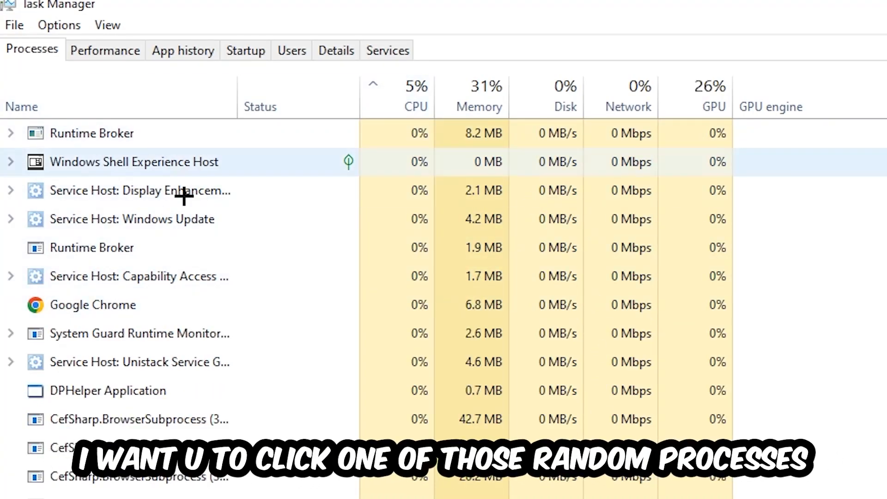
pyautogui.click(108, 390)
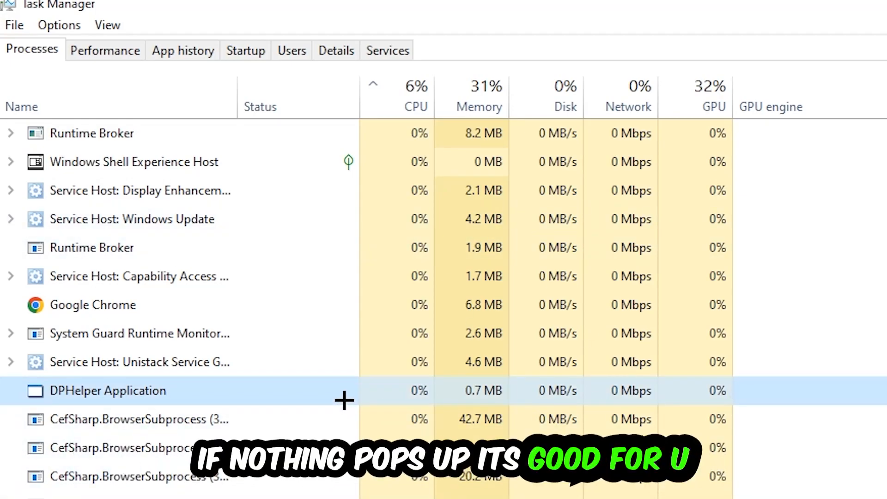
pyautogui.scroll(-3)
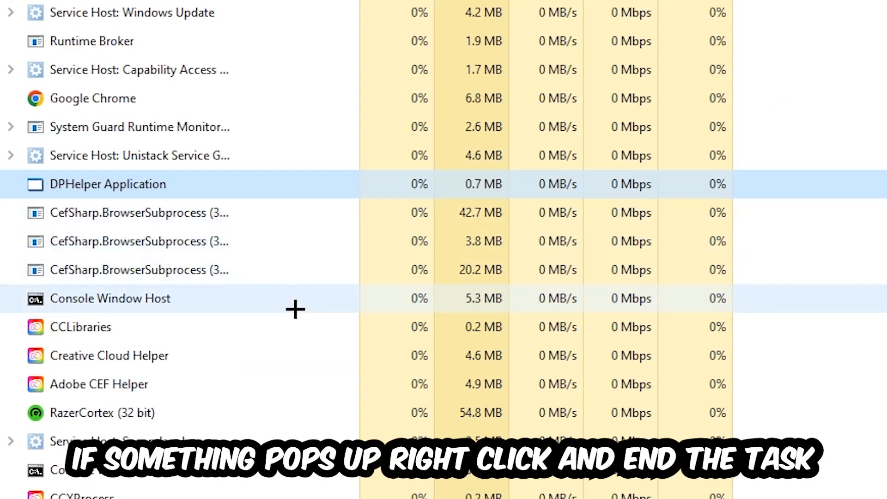
pyautogui.rightClick(110, 298)
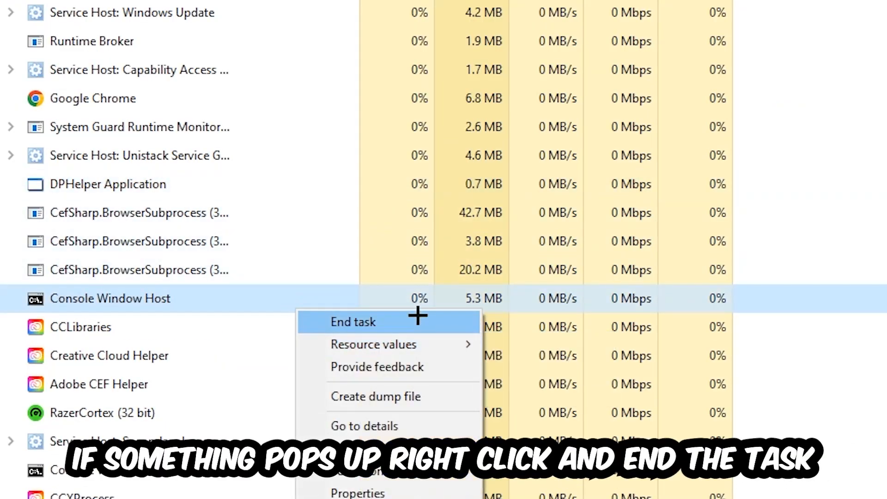
pyautogui.click(353, 322)
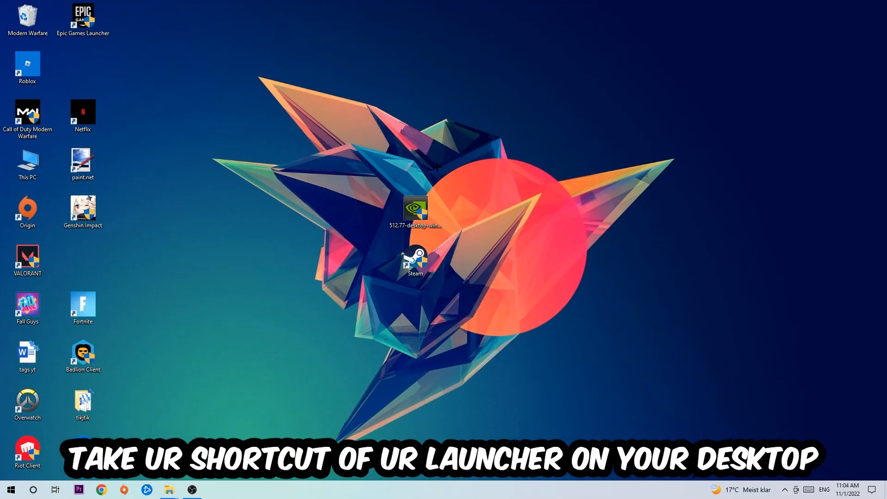
# - Drag the Steam shortcut up to an empty spot near the top of the desktop
pyautogui.moveTo(415, 261); pyautogui.dragTo(475, 168)
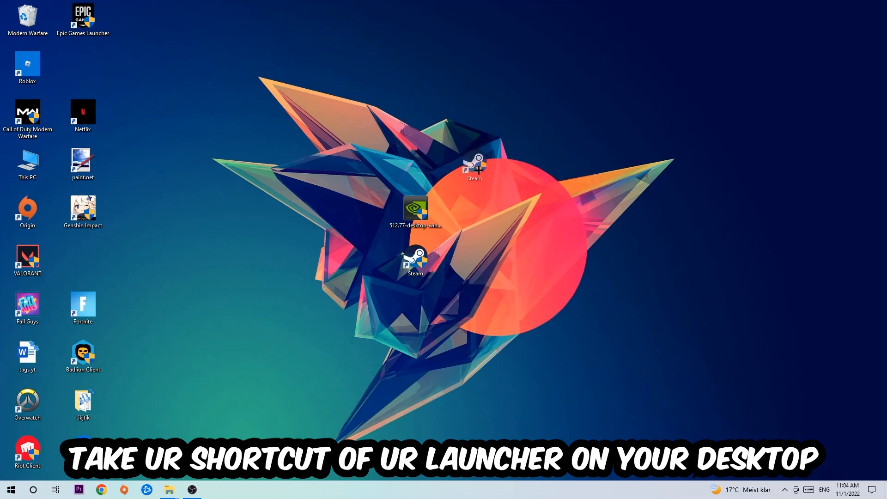
pyautogui.moveTo(474, 166); pyautogui.dragTo(360, 116)
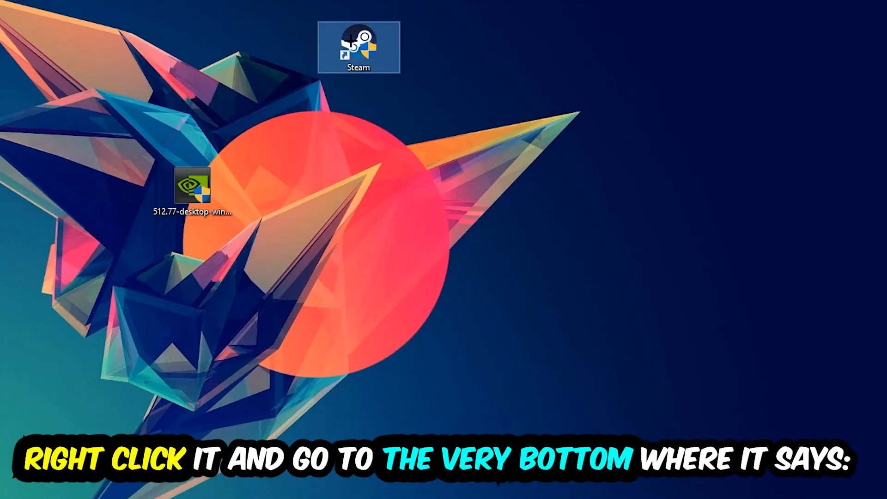
# - Bring up the Steam shortcut's Properties window from its context menu
pyautogui.rightClick(359, 48)
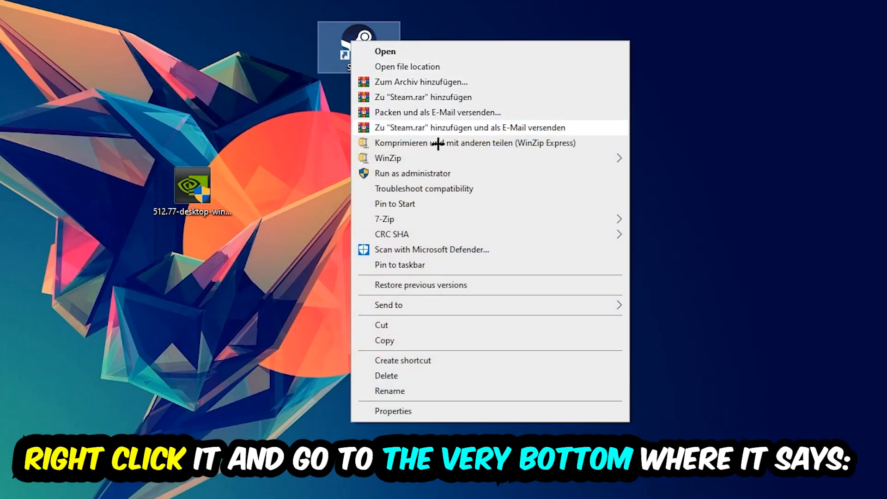
pyautogui.click(393, 411)
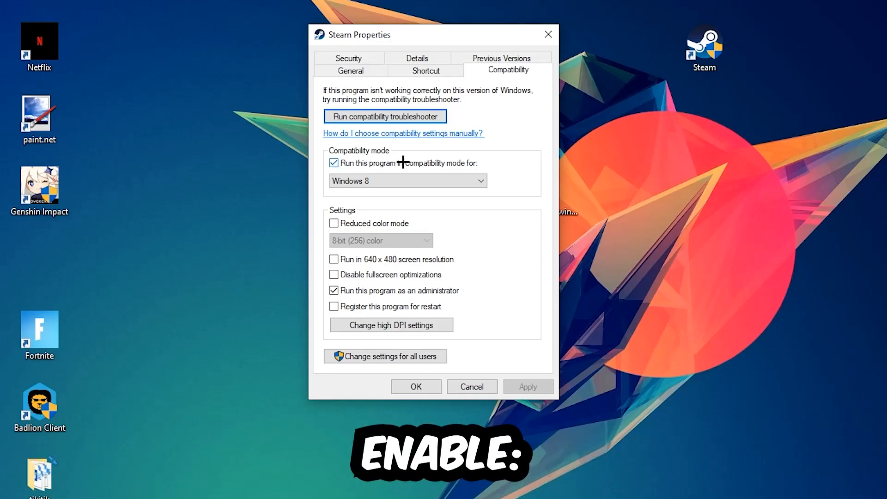
pyautogui.moveTo(522, 176)
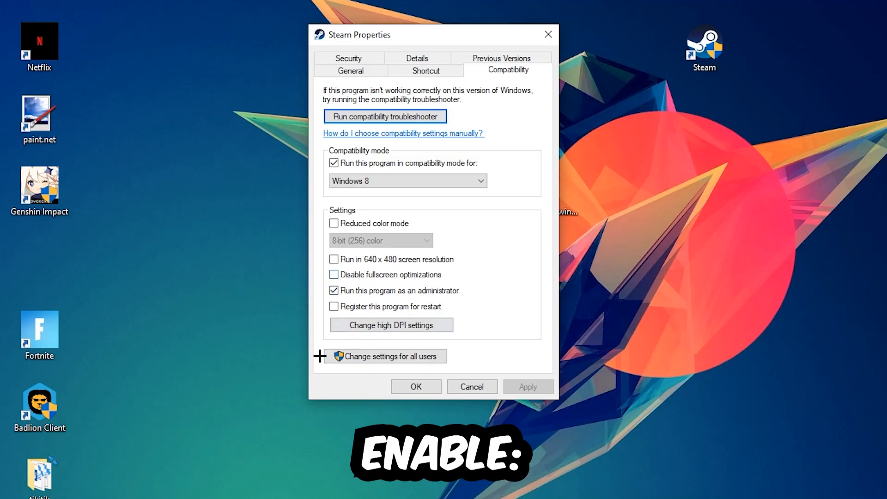
# - Apply Windows 8 compatibility and Run as administrator with OK, then recentre the Steam shortcut
pyautogui.click(416, 386)
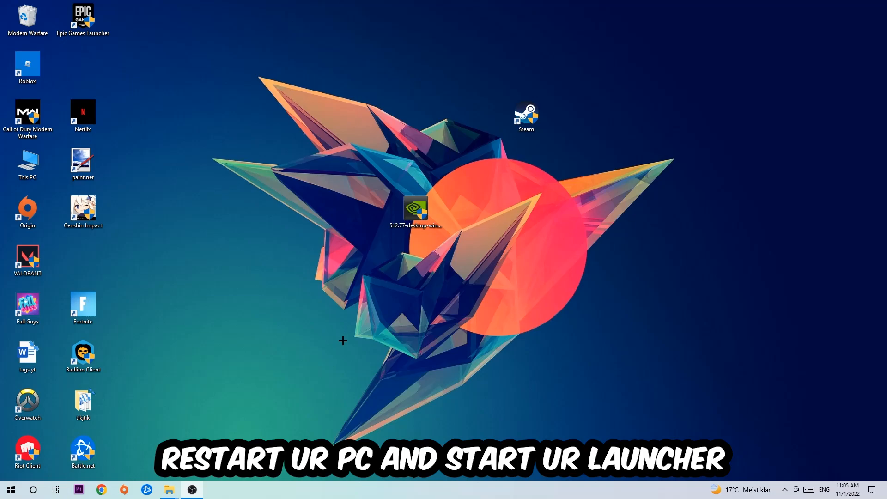
pyautogui.moveTo(526, 117); pyautogui.dragTo(416, 116)
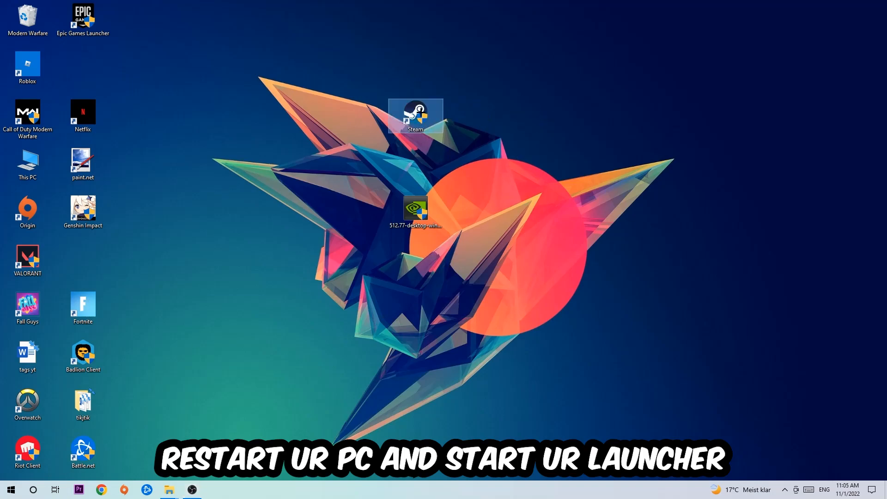